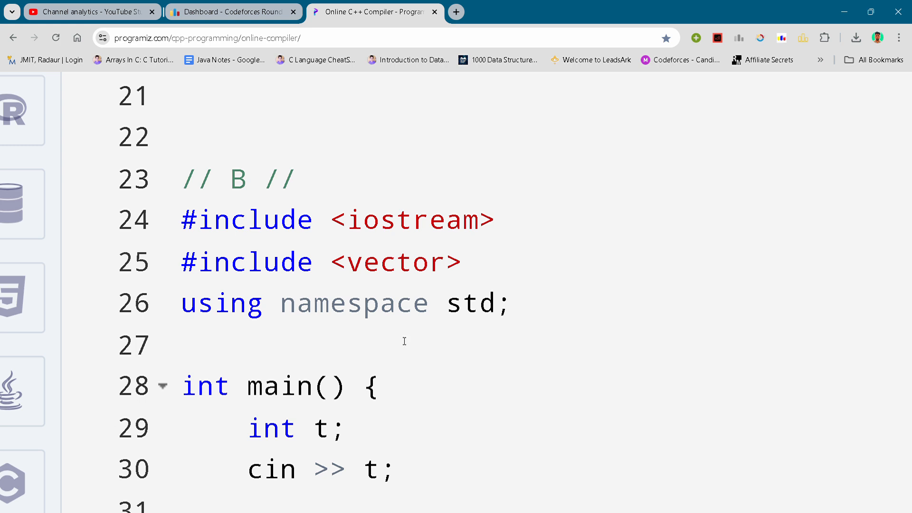
click(481, 303)
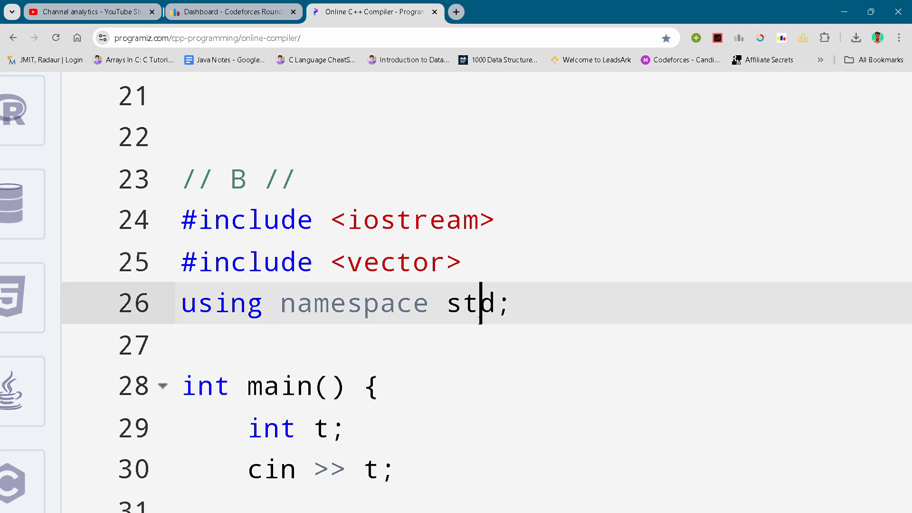
scroll(down, 3)
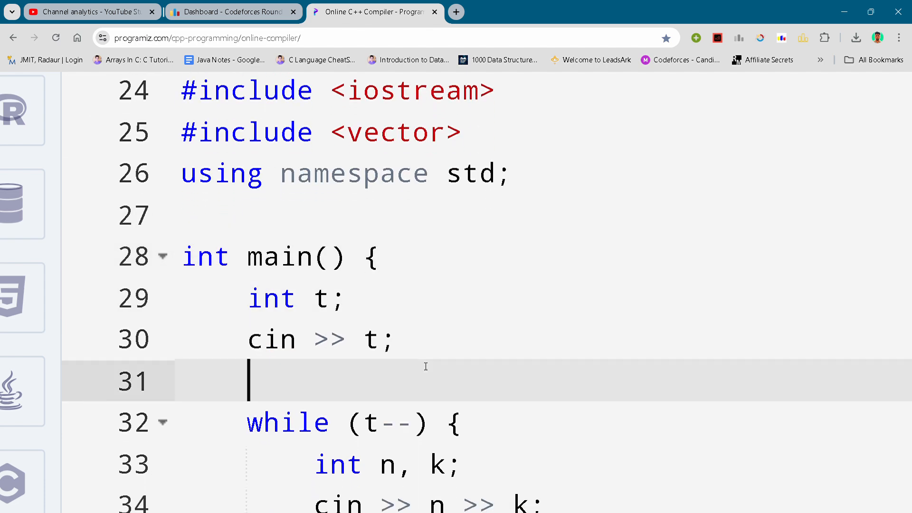
scroll(down, 3)
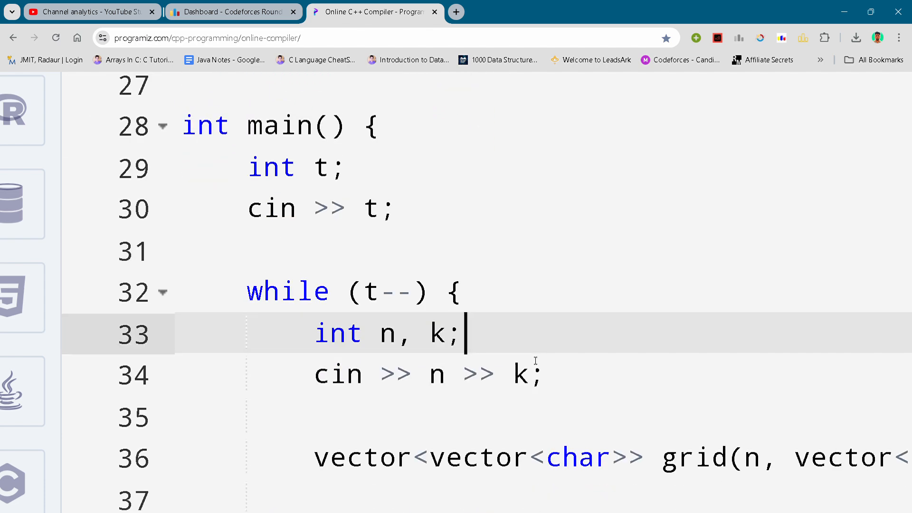
scroll(down, 3)
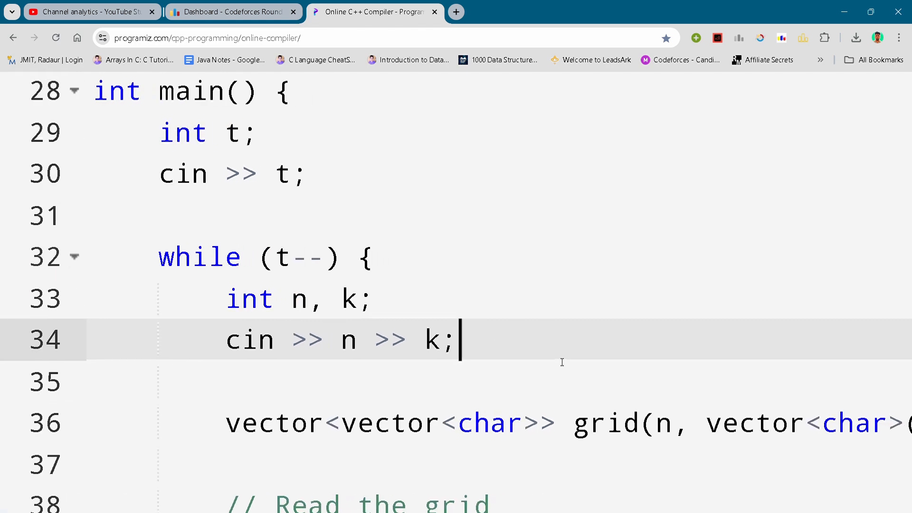
scroll(left, 3)
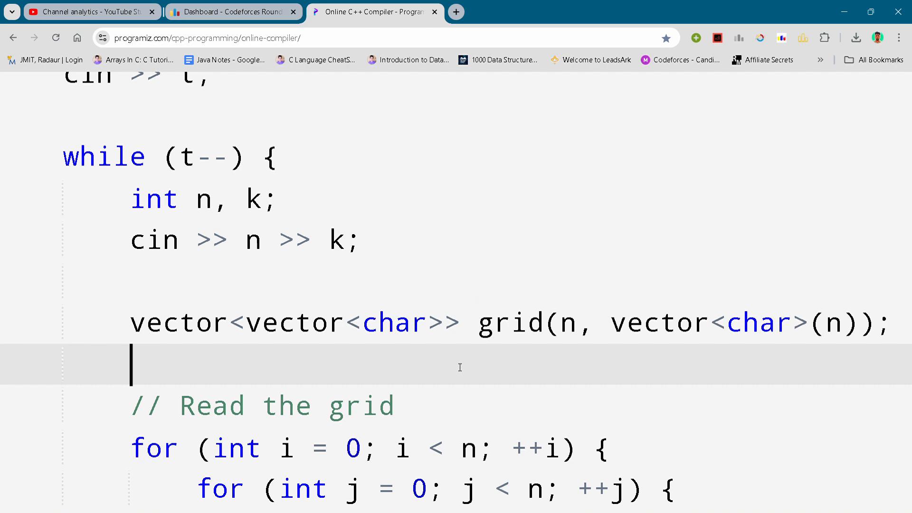
scroll(down, 3)
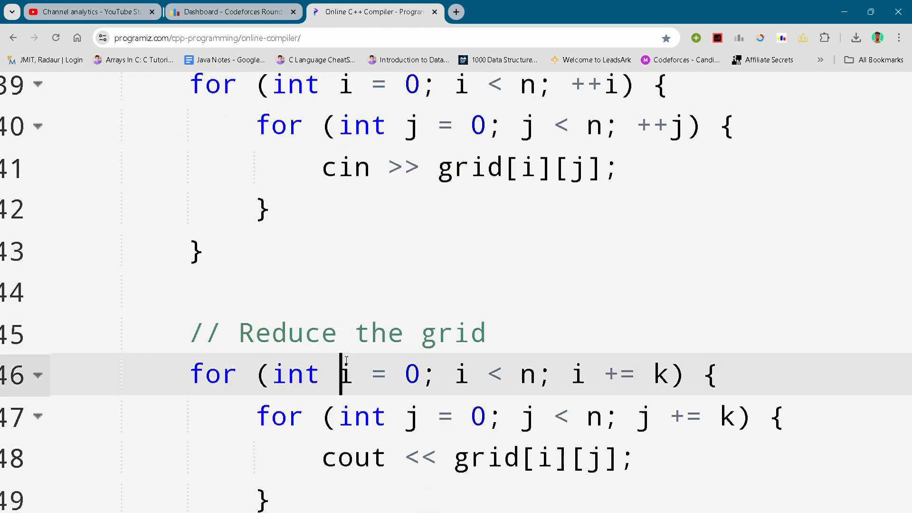
scroll(down, 3)
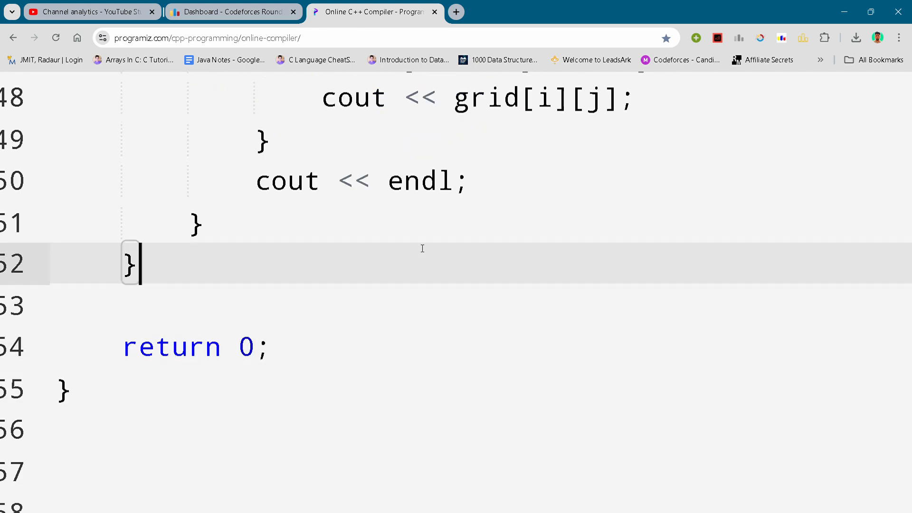
scroll(up, 3)
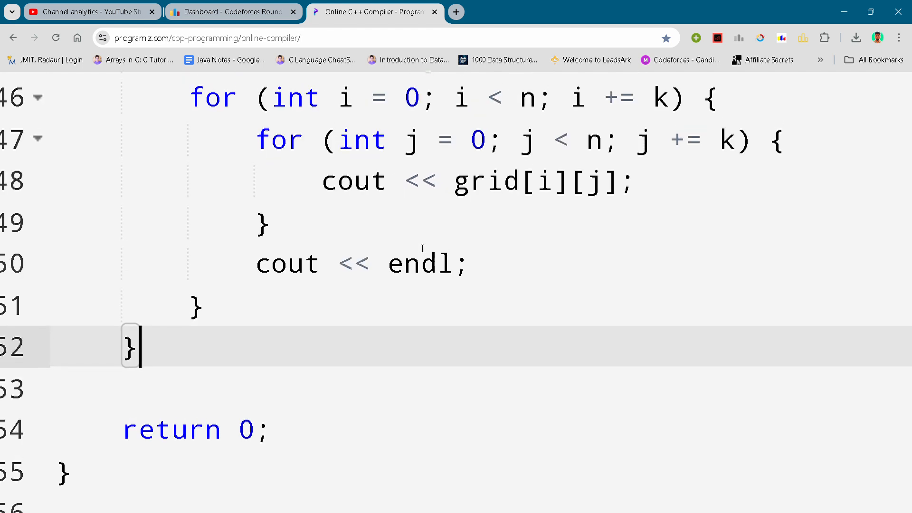